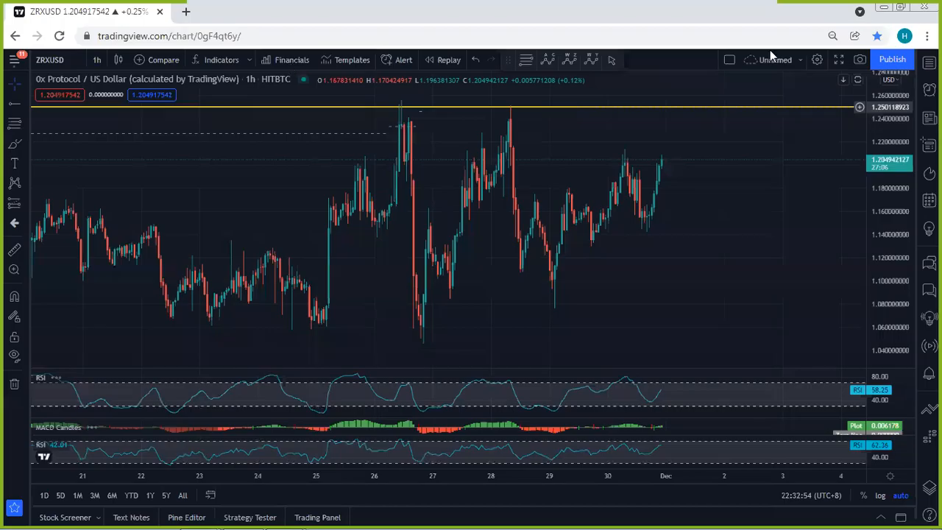
mouse_move(751, 59)
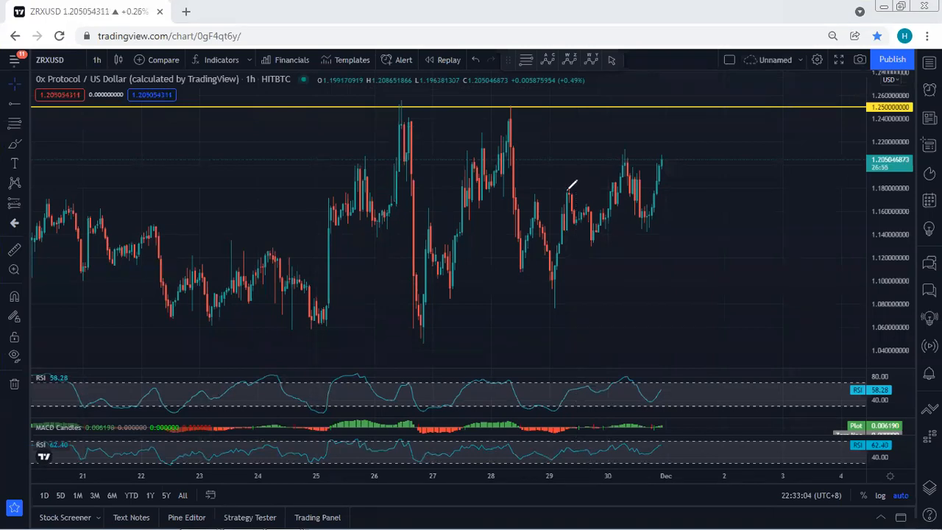
Step: Sketch blue annotations circling the recent consolidation and price touching the yellow resistance level
drag(568, 190, 597, 234)
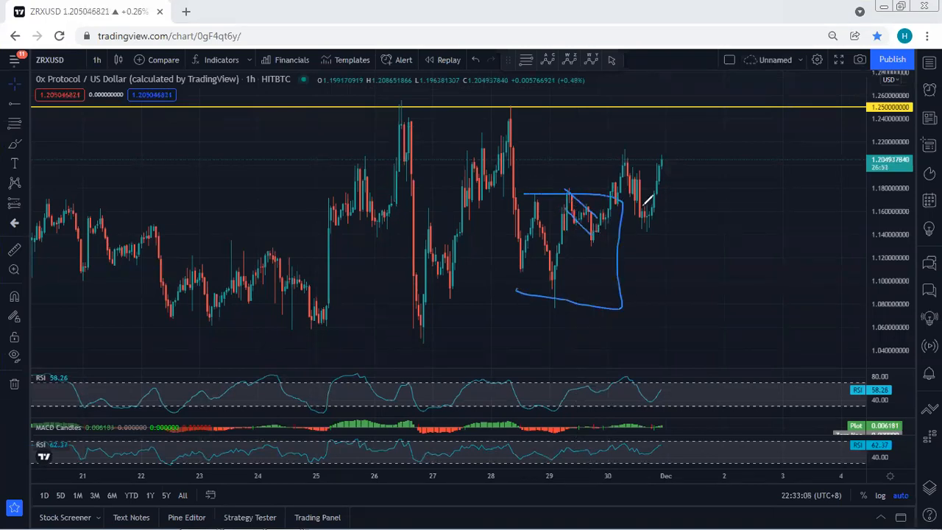
drag(659, 243, 739, 110)
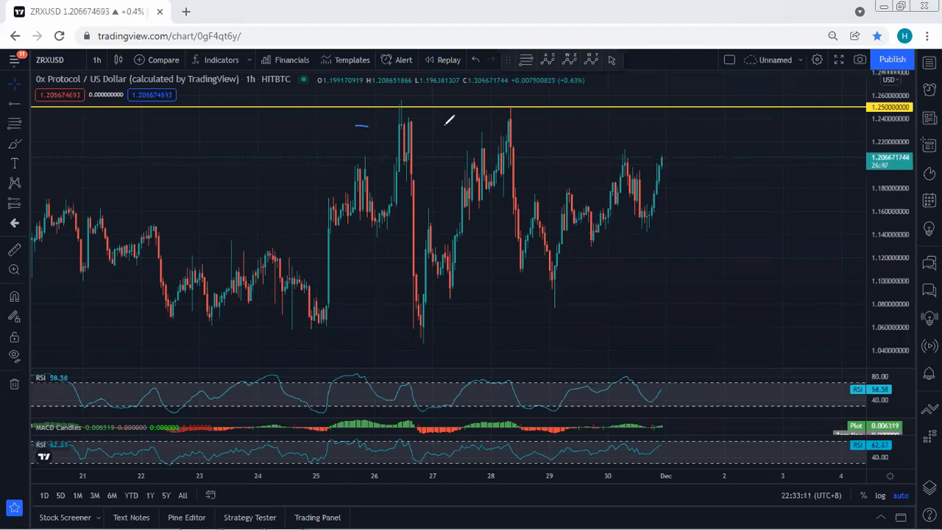
drag(356, 124, 670, 321)
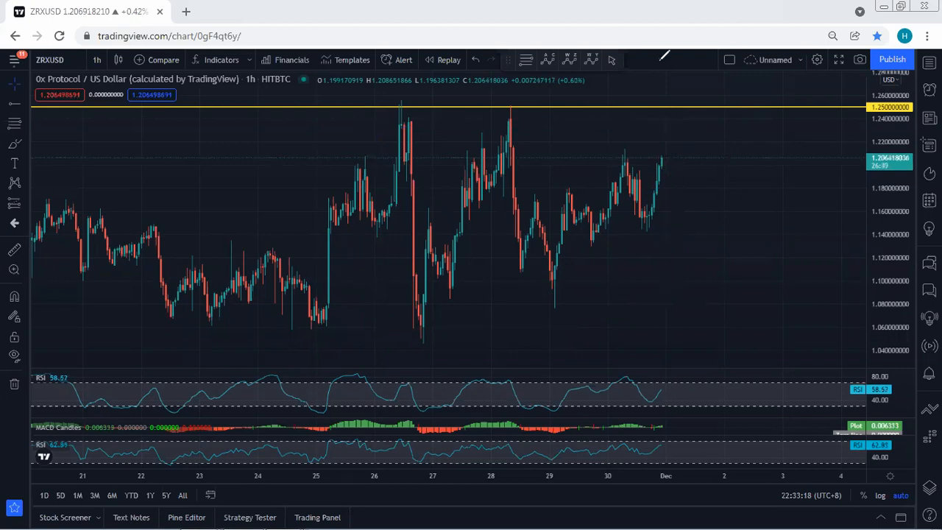
mouse_move(97, 59)
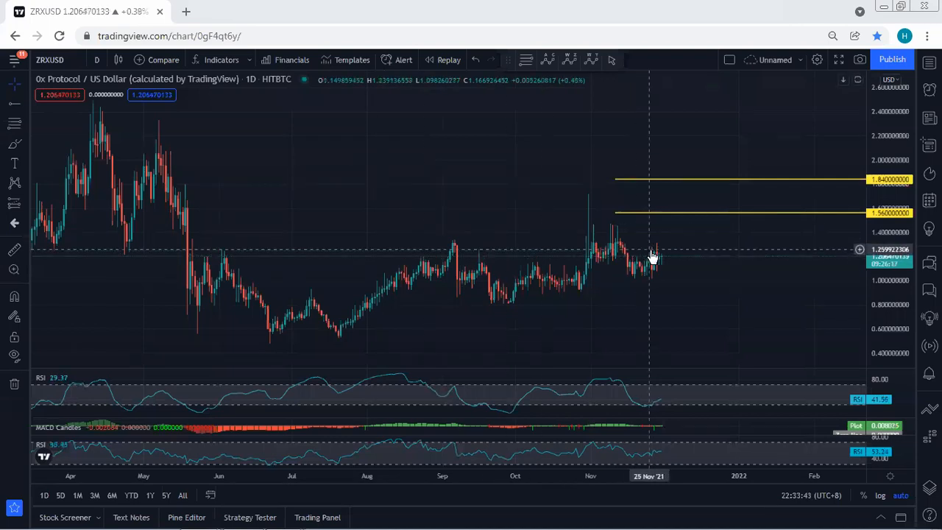
mouse_move(648, 265)
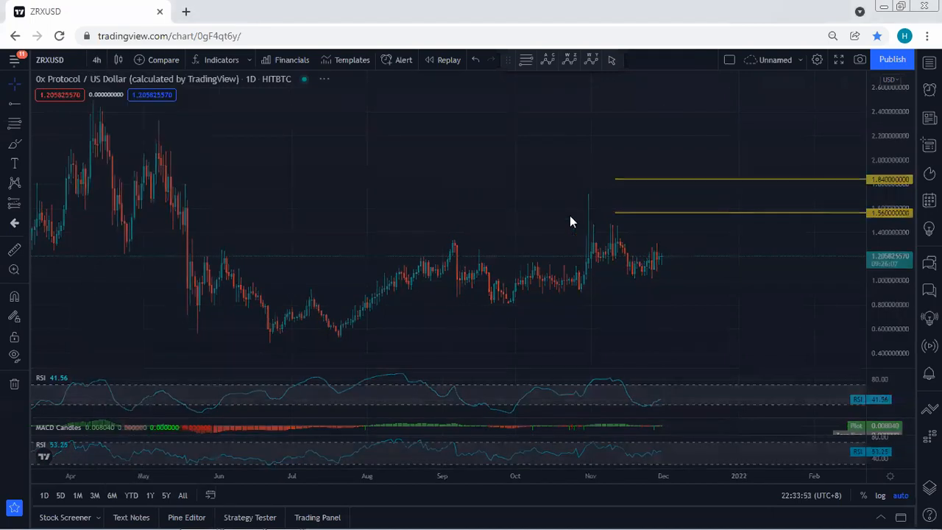
Step: Trace the 4h decline-and-recovery channel in blue, then bring up the chart timeframe list
click(97, 59)
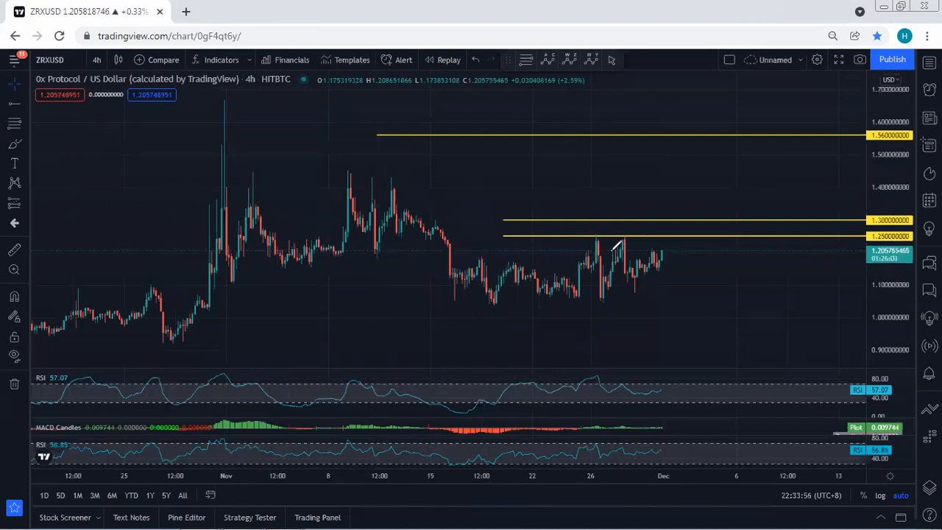
drag(659, 294, 703, 238)
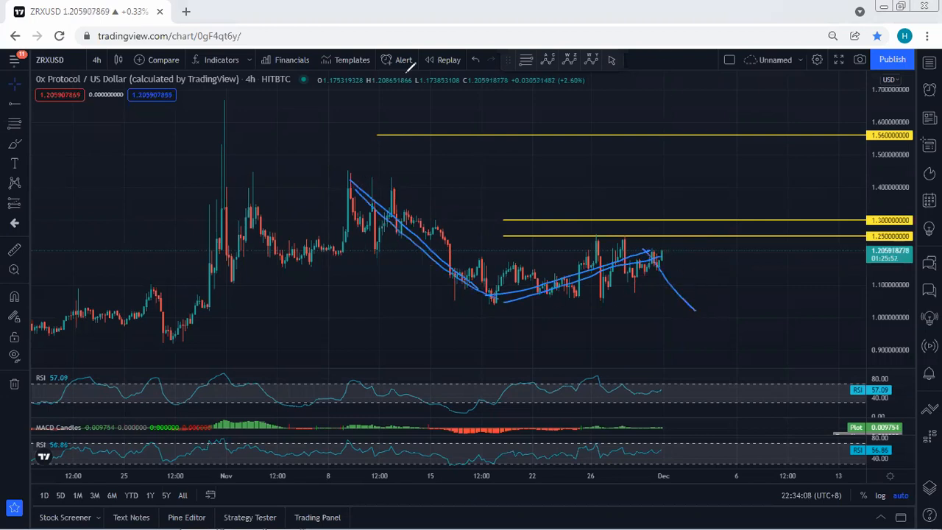
click(97, 59)
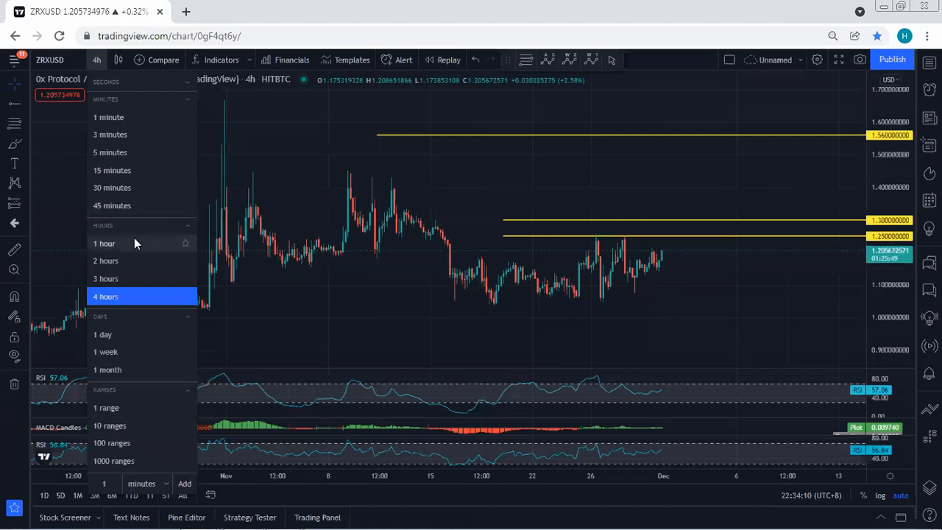